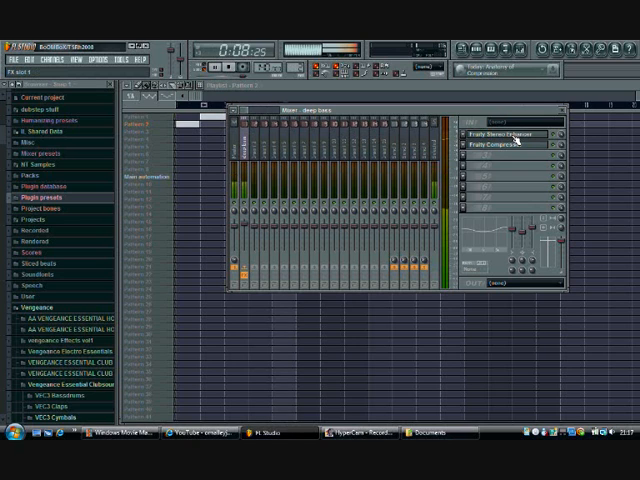
Show the Fruity Stereo Enhancer plugin window from the bass insert's effect slot
click(504, 132)
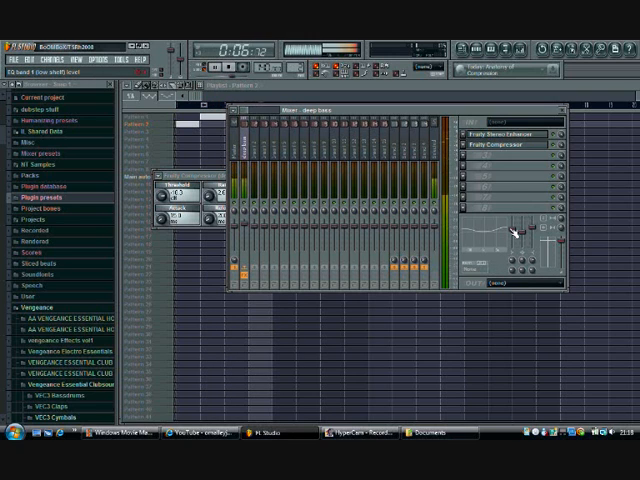
List the editable event types from the piano roll's event editor header menu
right_click(512, 230)
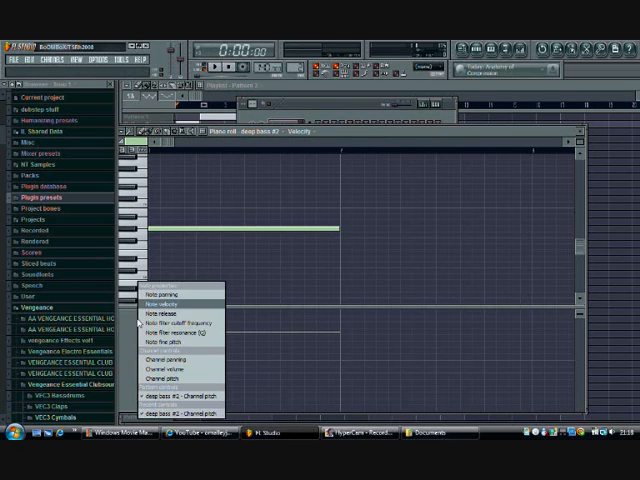
Select Channel pitch and draw a downward-sloping pitch curve under the bass note
click(168, 378)
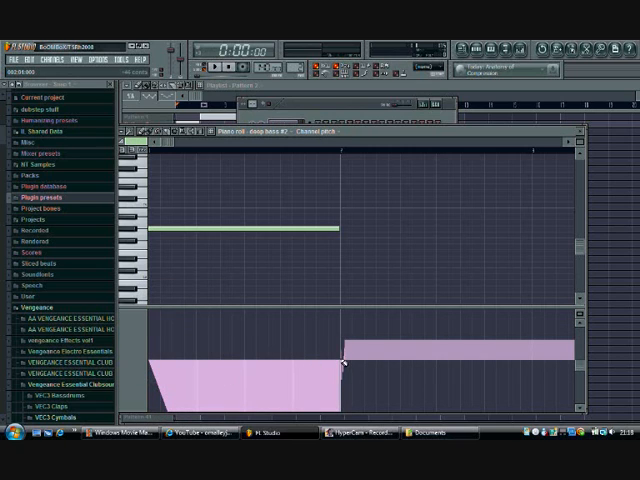
mouse_move(220, 162)
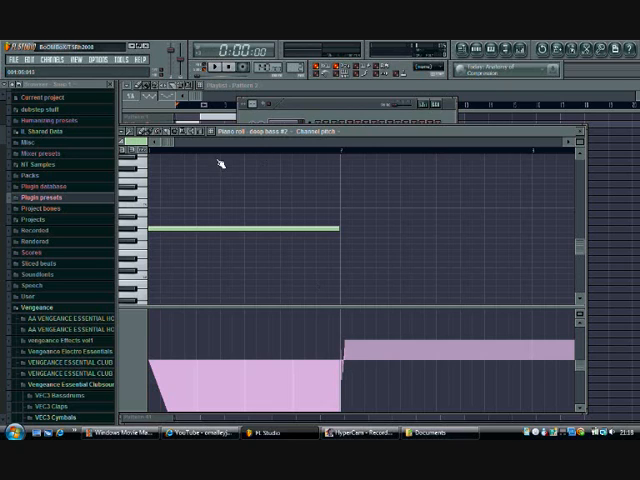
mouse_move(424, 370)
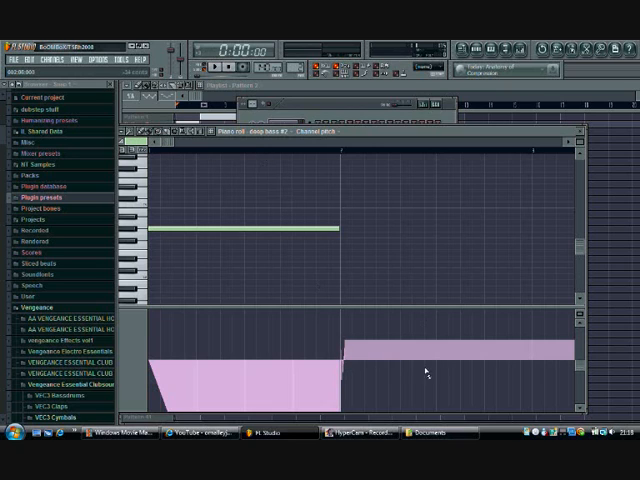